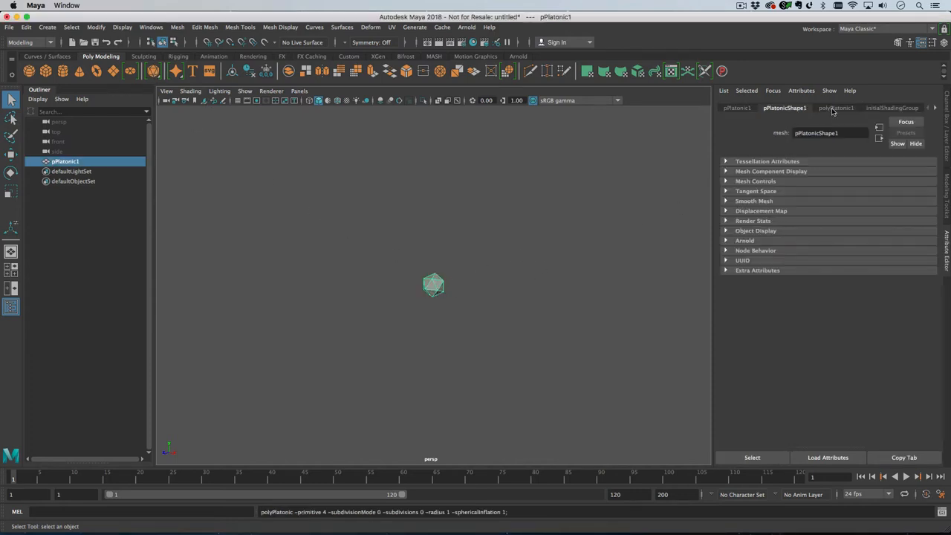
Give polyPlatonic1 radius 10.7, 4 subdivisions and Triangles subdivision mode.
{"action": "left_click", "coordinate": [836, 108]}
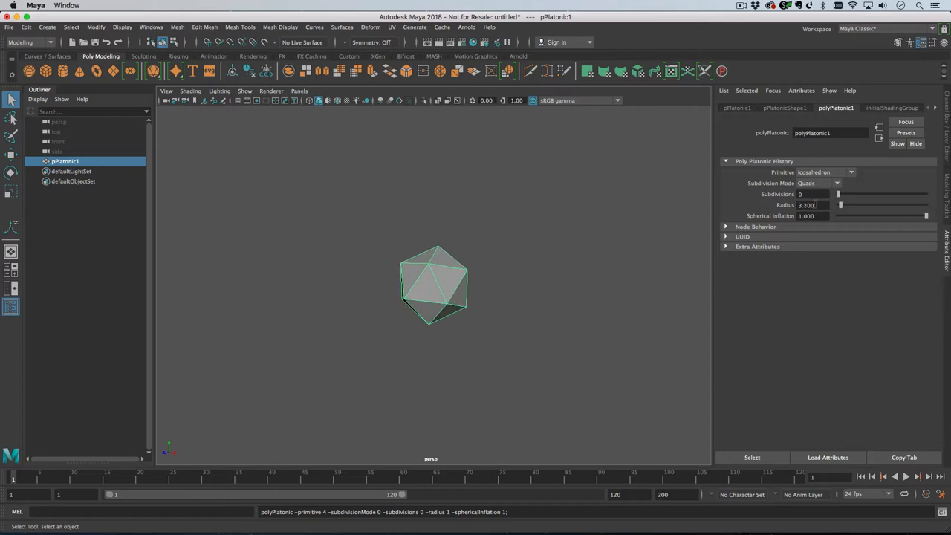
{"action": "left_click_drag", "start_coordinate": [842, 204], "coordinate": [851, 204]}
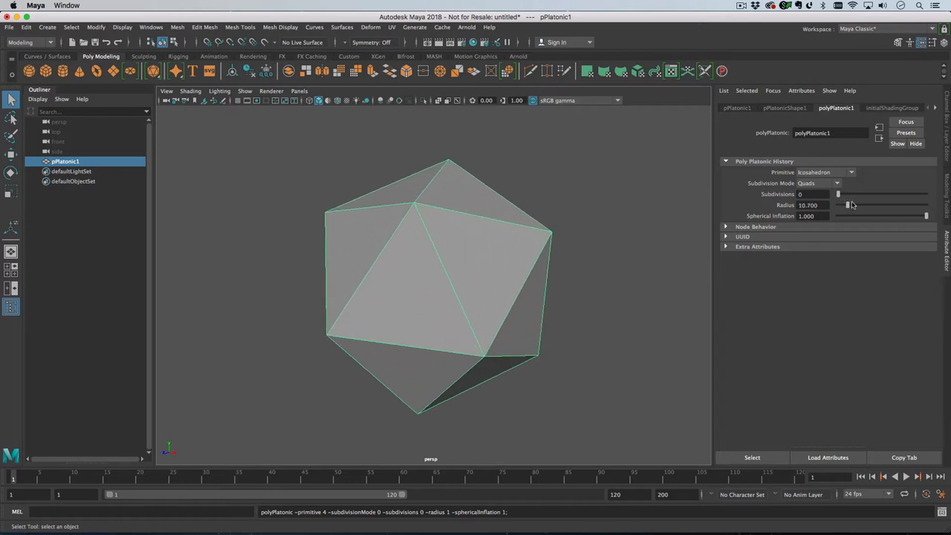
{"action": "left_click_drag", "start_coordinate": [839, 194], "coordinate": [868, 194]}
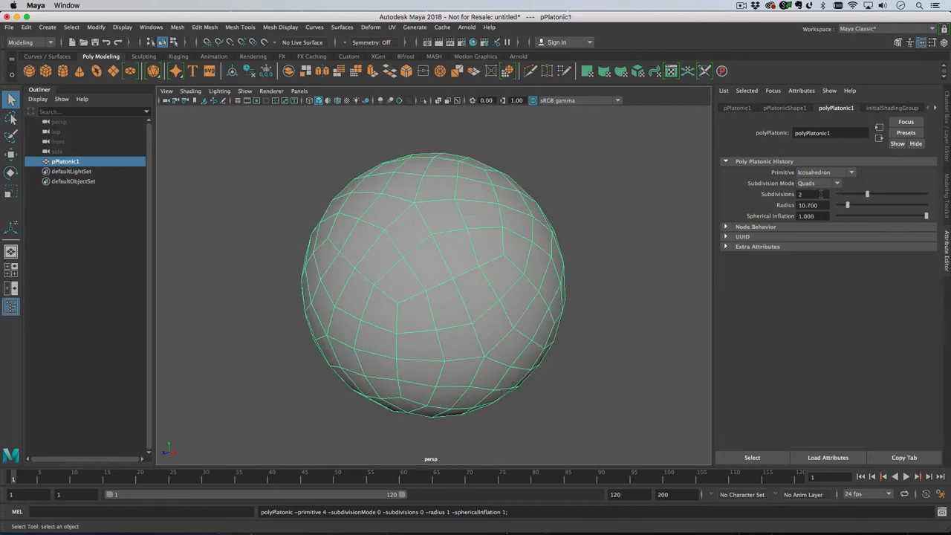
{"action": "left_click", "coordinate": [838, 183]}
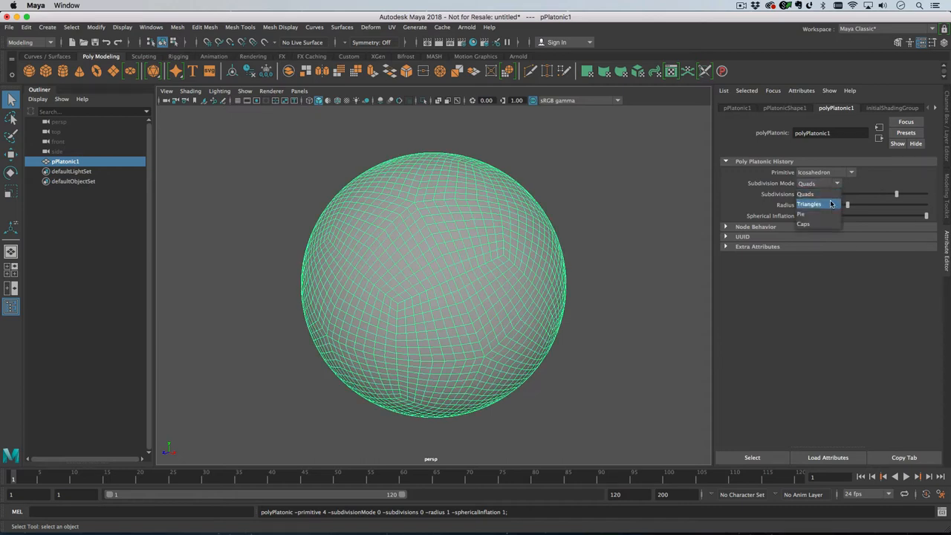
{"action": "left_click", "coordinate": [809, 204]}
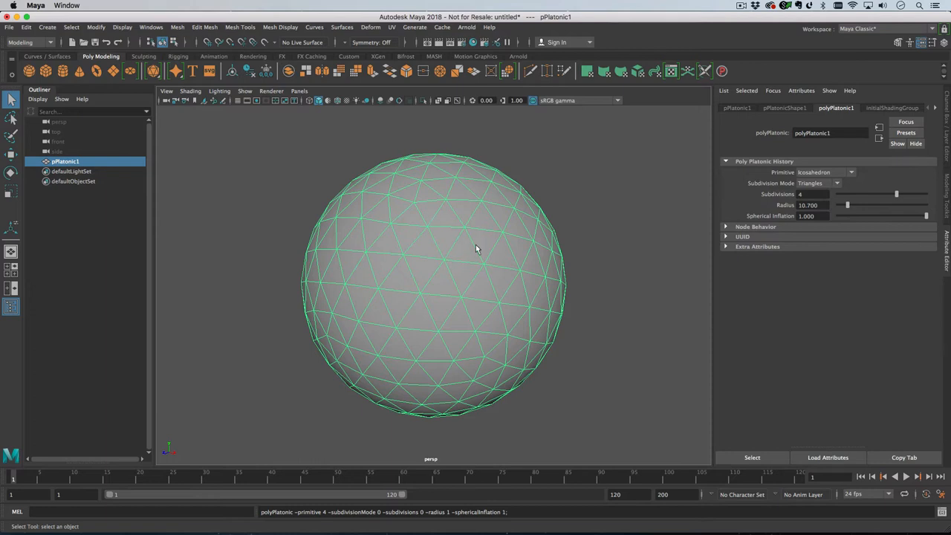
Apply Mesh > Smooth at division level 1 and reselect the sphere.
{"action": "left_click", "coordinate": [177, 28]}
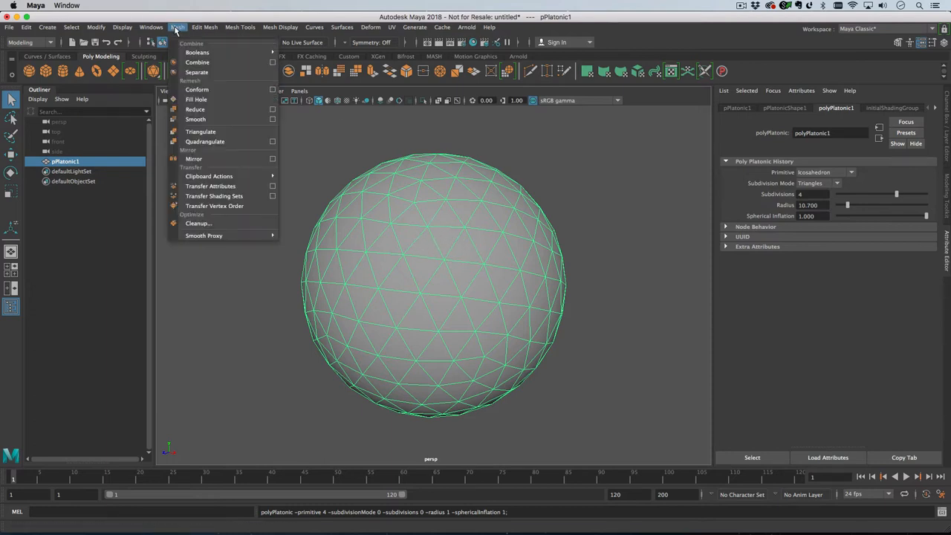
{"action": "left_click", "coordinate": [196, 119]}
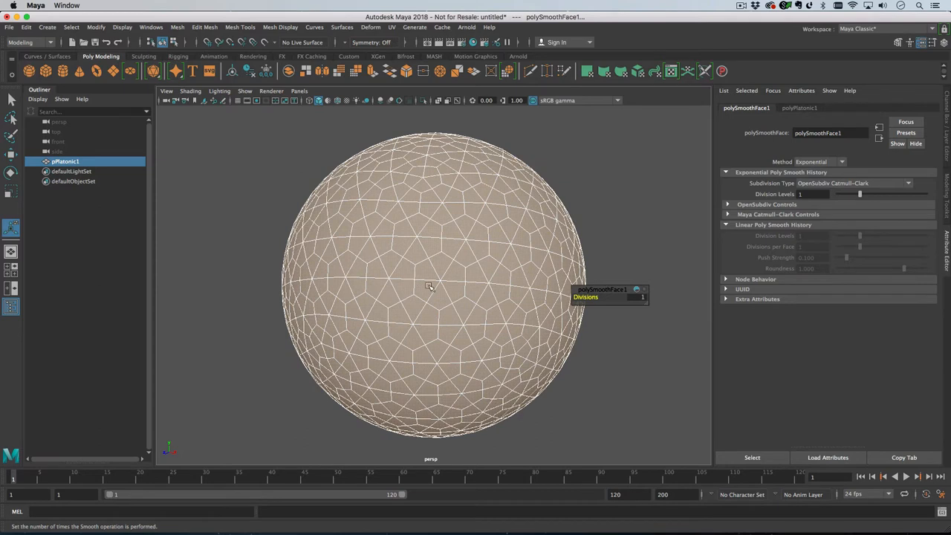
{"action": "left_click", "coordinate": [430, 286]}
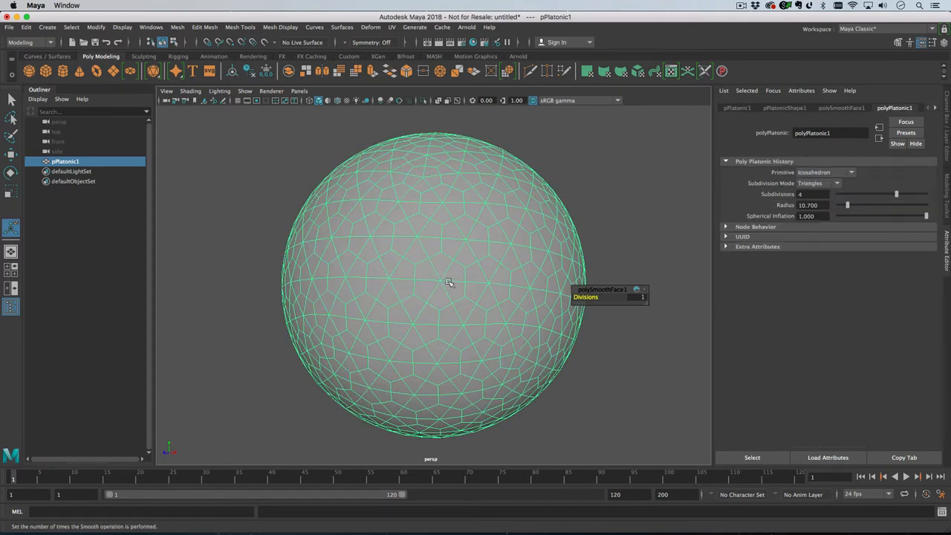
Delete a selected edge with Delete Edge/Vertex, then return to Object Mode.
{"action": "right_click", "coordinate": [449, 283]}
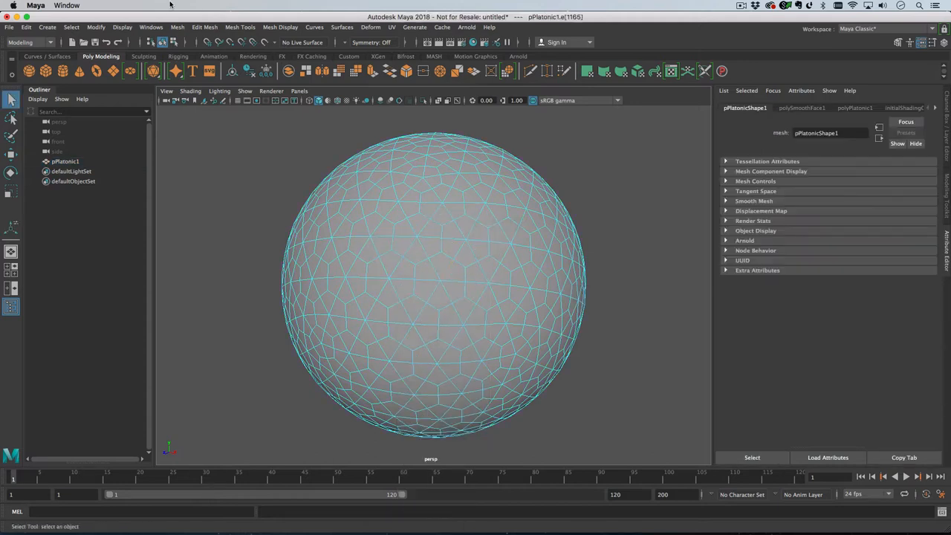
{"action": "left_click", "coordinate": [205, 28]}
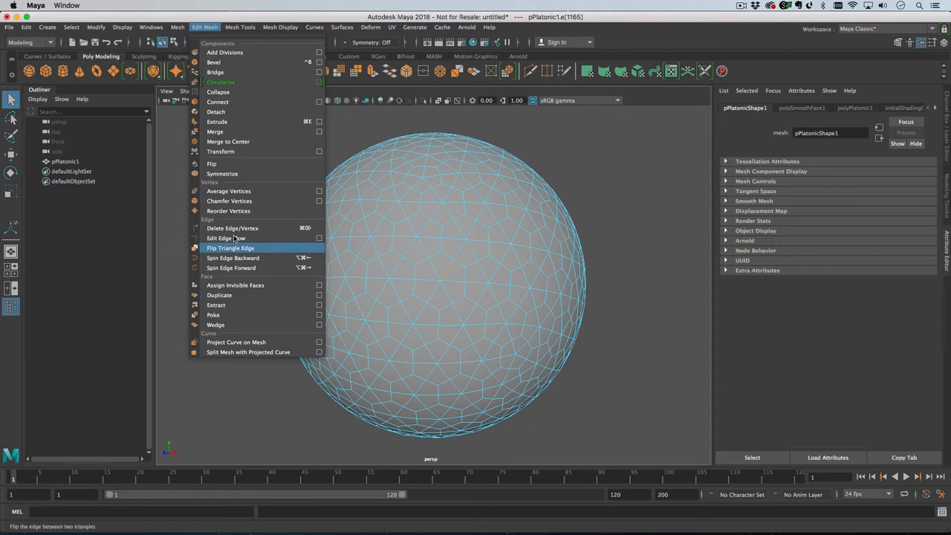
{"action": "mouse_move", "coordinate": [231, 228]}
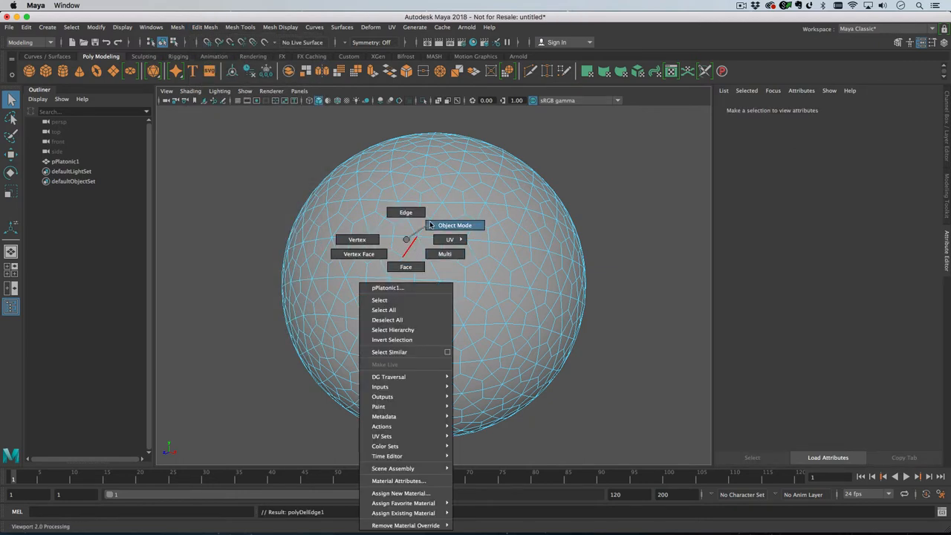
{"action": "left_click", "coordinate": [454, 226]}
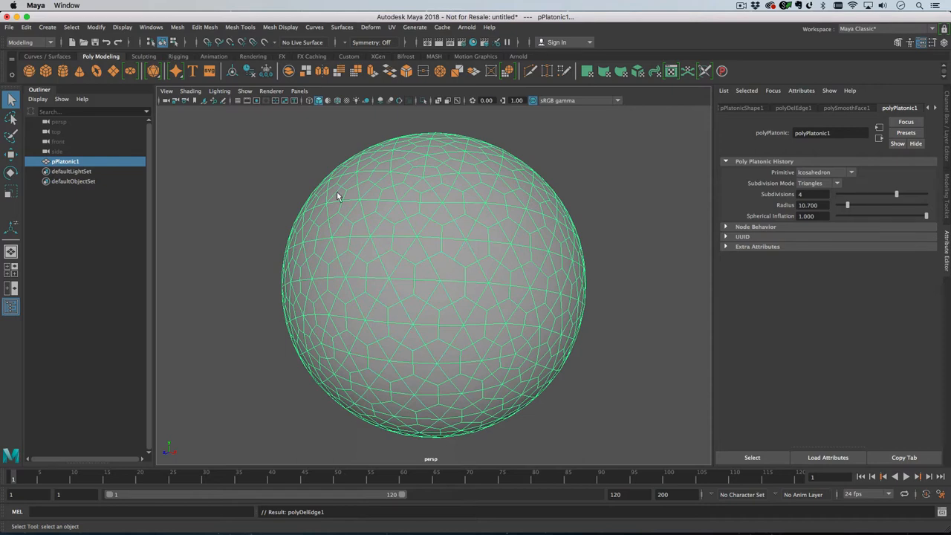
Create proSet1 and confirm polyDelEdge1 as its history source.
{"action": "left_click", "coordinate": [47, 28]}
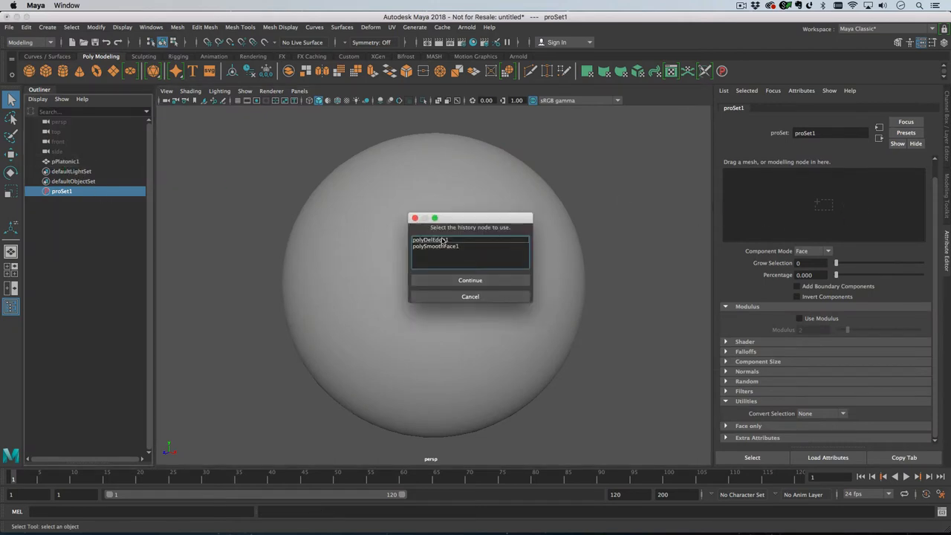
{"action": "left_click", "coordinate": [431, 240]}
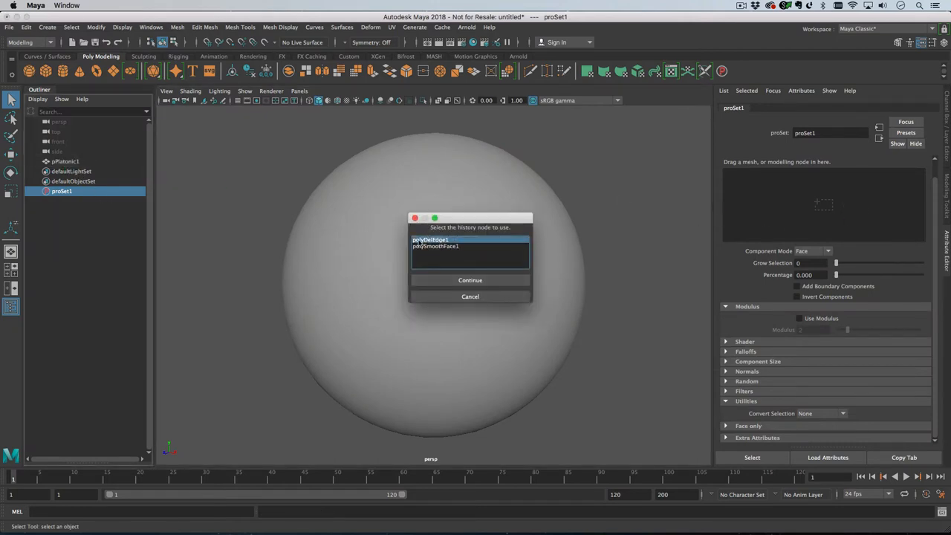
{"action": "left_click", "coordinate": [470, 280]}
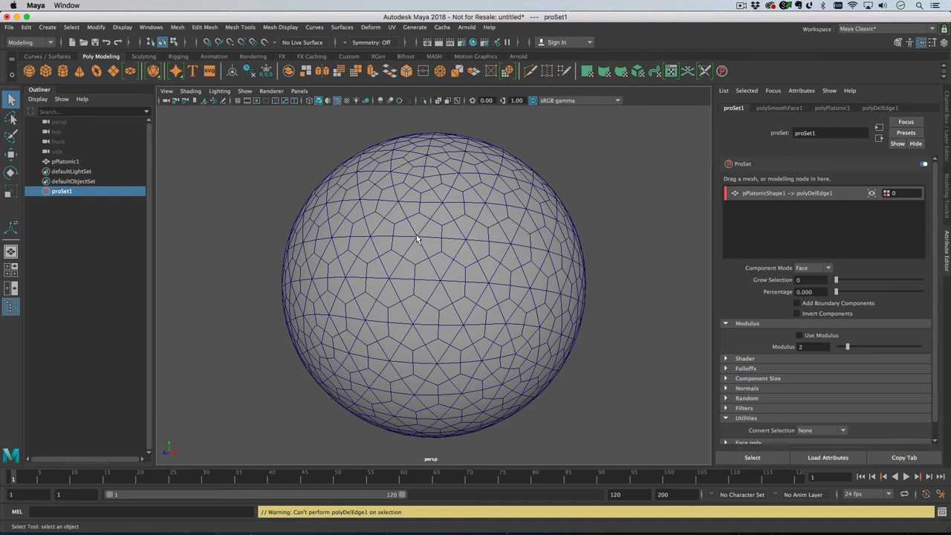
{"action": "mouse_move", "coordinate": [448, 229]}
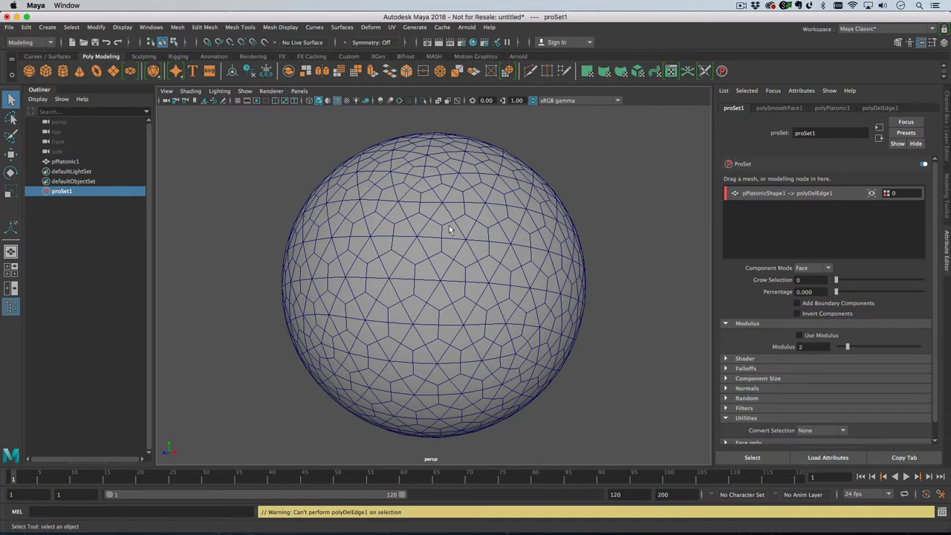
{"action": "mouse_move", "coordinate": [467, 243]}
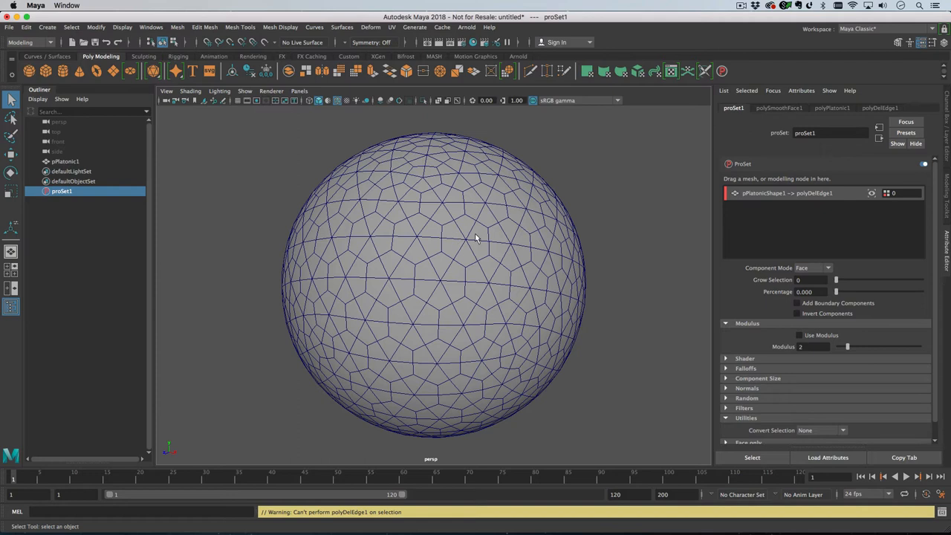
{"action": "mouse_move", "coordinate": [451, 237]}
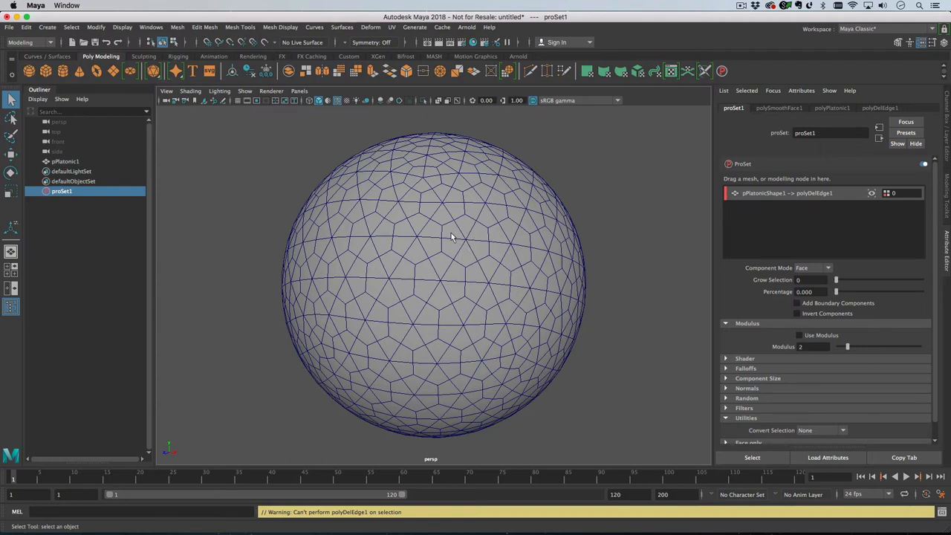
{"action": "mouse_move", "coordinate": [418, 241]}
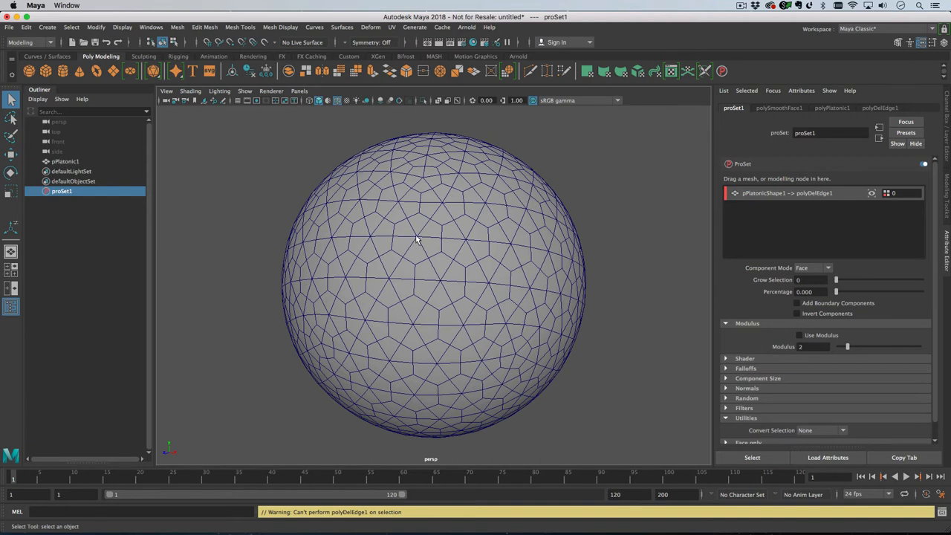
{"action": "mouse_move", "coordinate": [415, 252]}
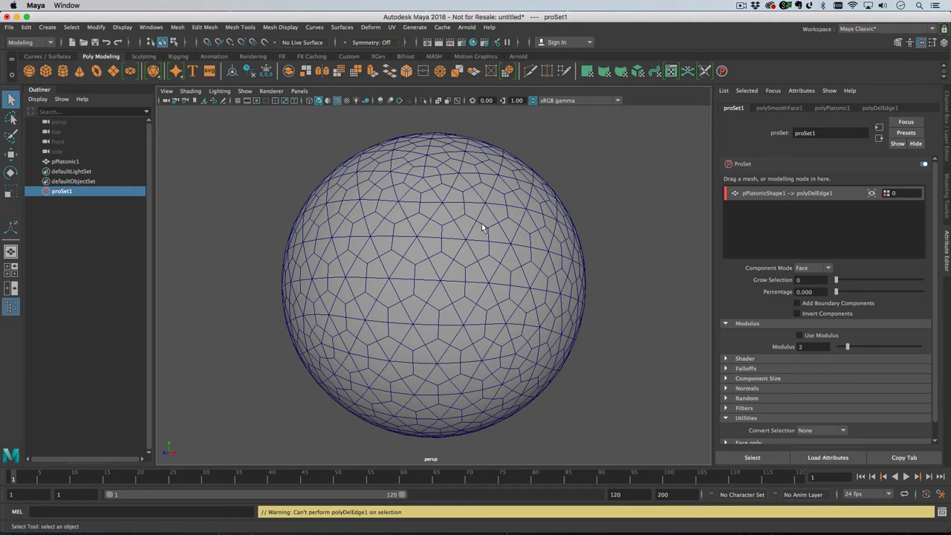
Set proSet1 to Vertex mode, picking vertices with more than 4 spokes.
{"action": "left_click", "coordinate": [828, 268]}
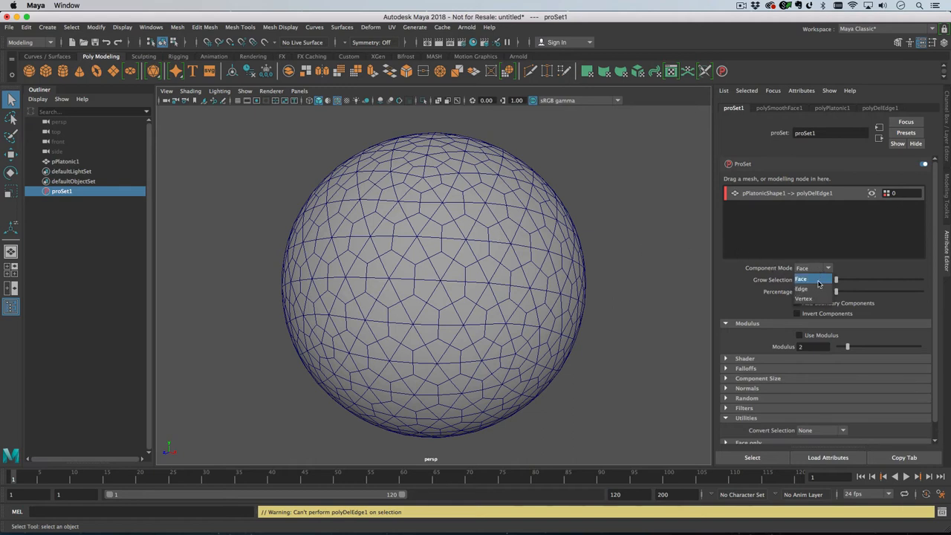
{"action": "left_click", "coordinate": [804, 288]}
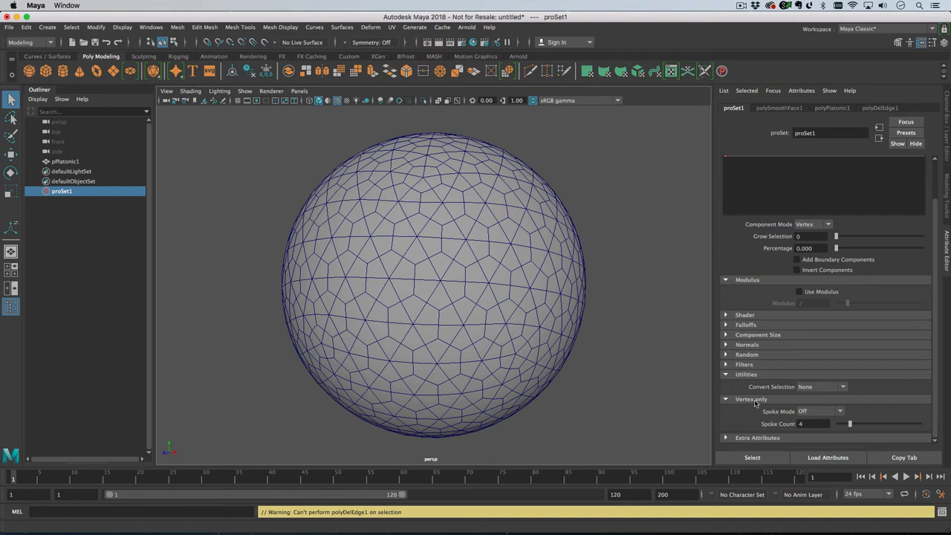
{"action": "left_click", "coordinate": [821, 411]}
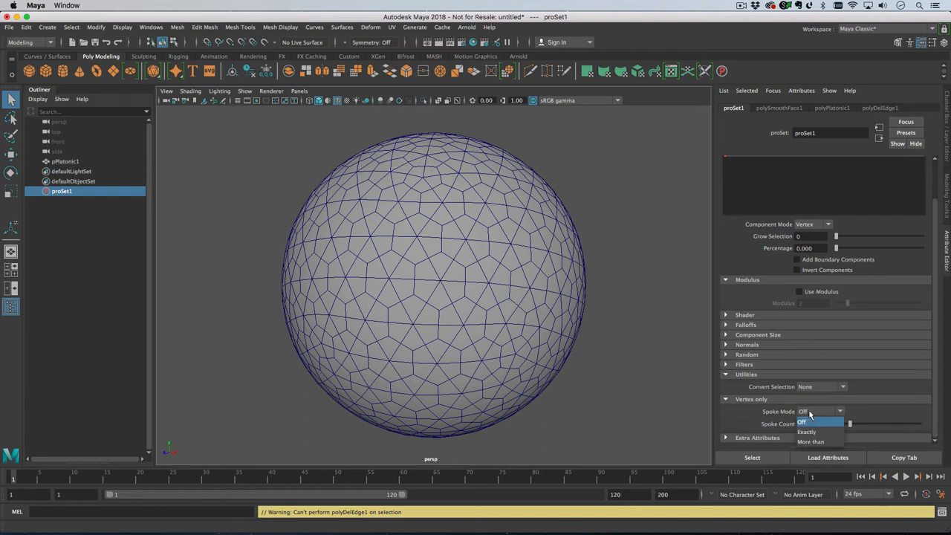
{"action": "left_click", "coordinate": [811, 441]}
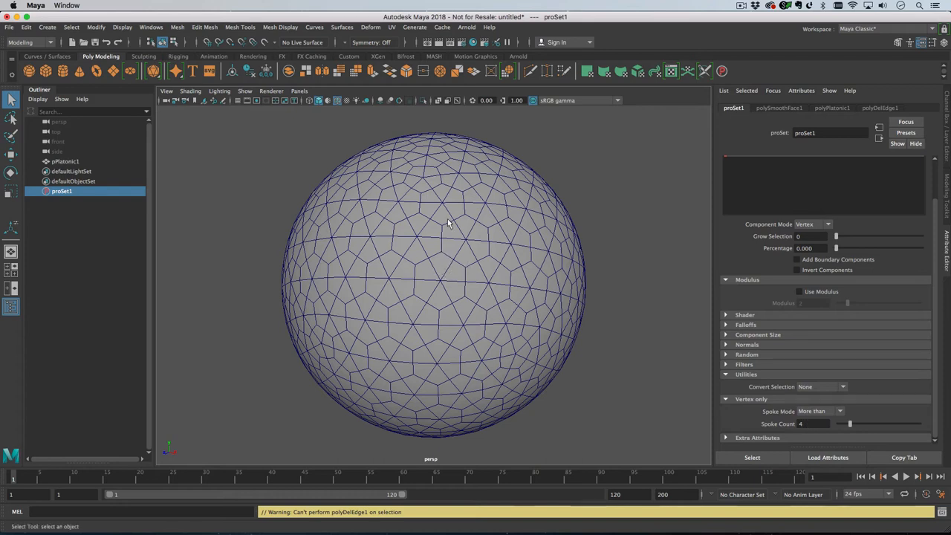
{"action": "mouse_move", "coordinate": [422, 182]}
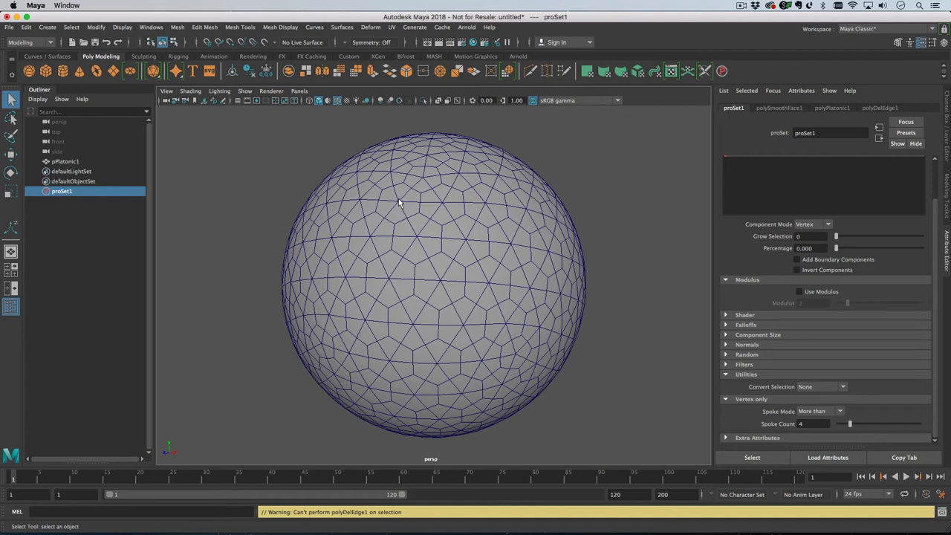
{"action": "mouse_move", "coordinate": [825, 294]}
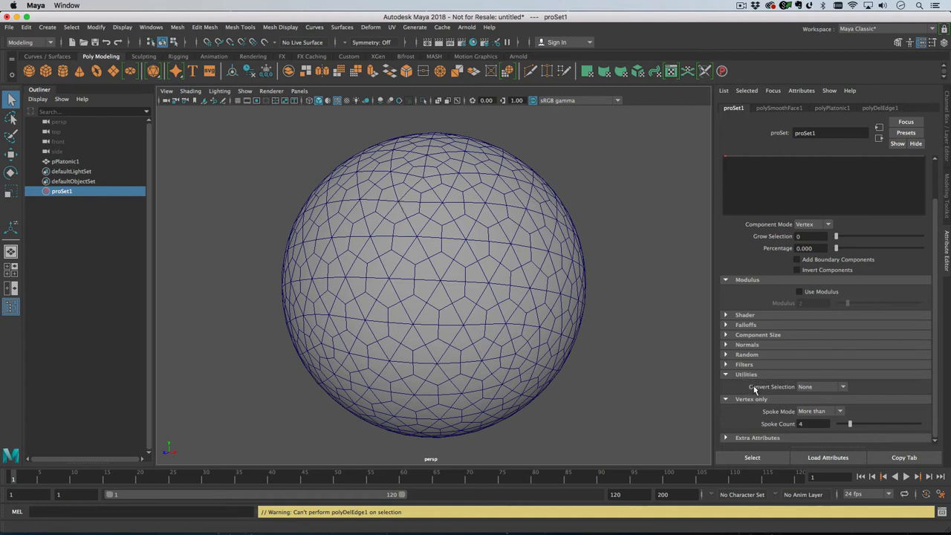
{"action": "left_click", "coordinate": [843, 387]}
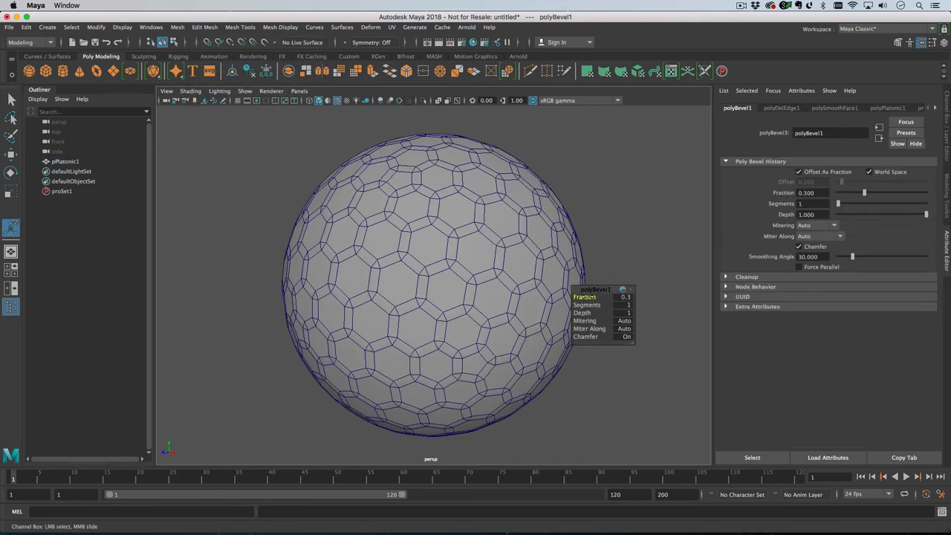
Drag the polyBevel1 Fraction to 0.3.
{"action": "left_click_drag", "start_coordinate": [864, 193], "coordinate": [845, 193]}
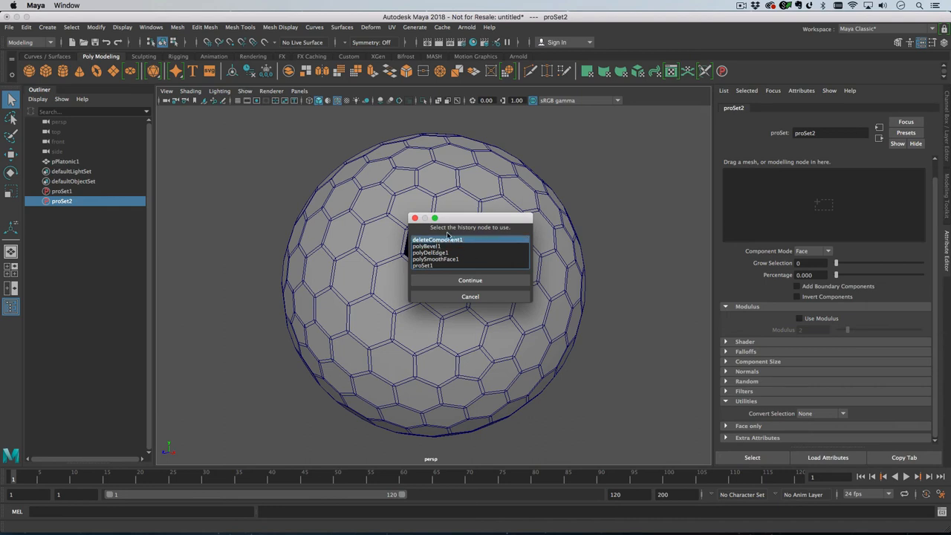
Point proSet2 at deleteComponent1 and filter faces by Edge Count More than.
{"action": "left_click", "coordinate": [470, 280]}
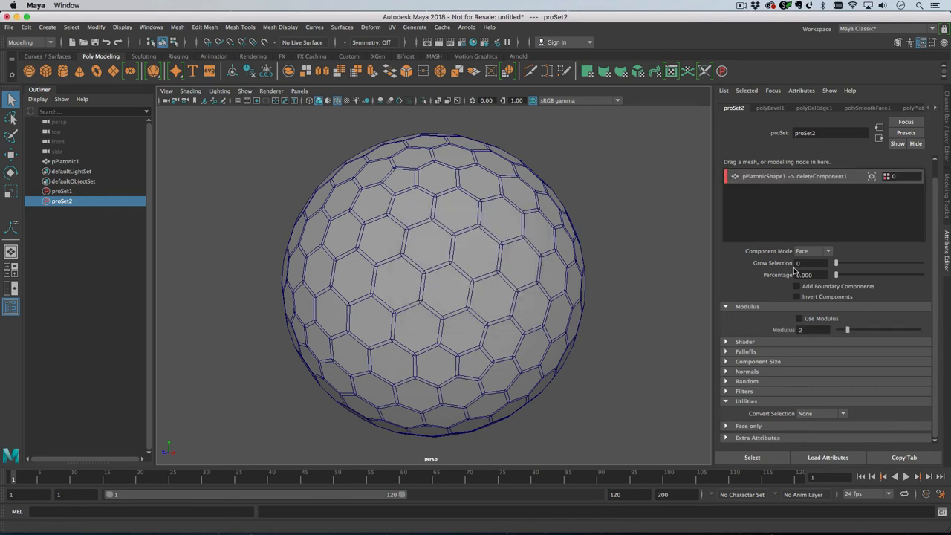
{"action": "left_click", "coordinate": [748, 425]}
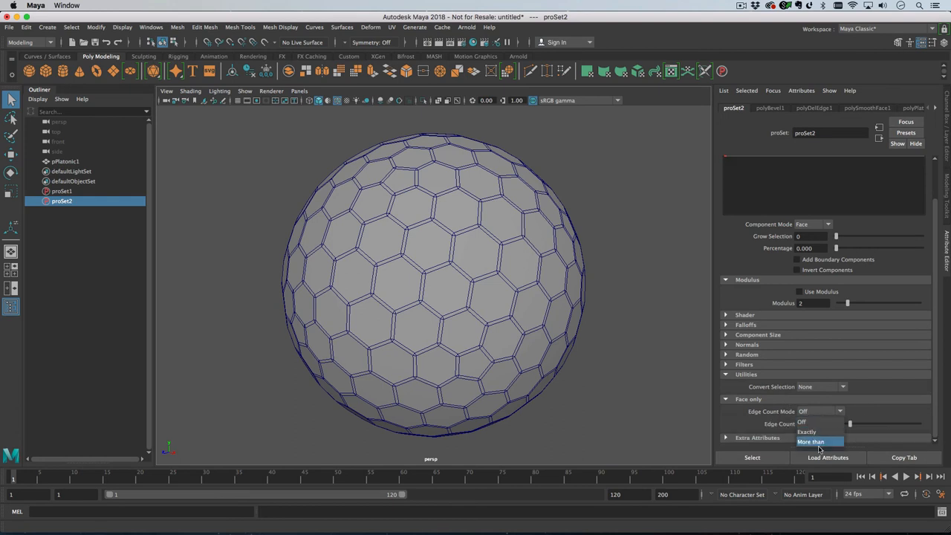
{"action": "left_click", "coordinate": [810, 442]}
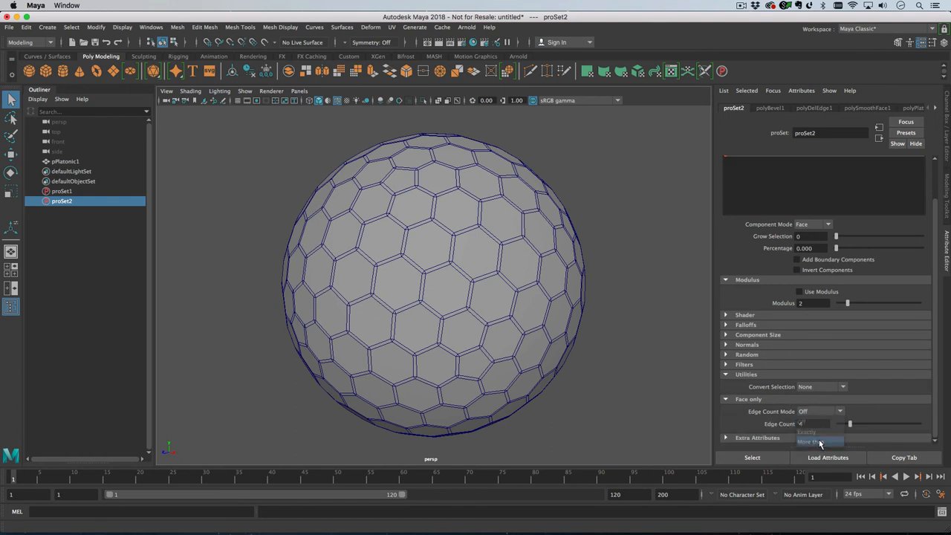
{"action": "left_click", "coordinate": [814, 441]}
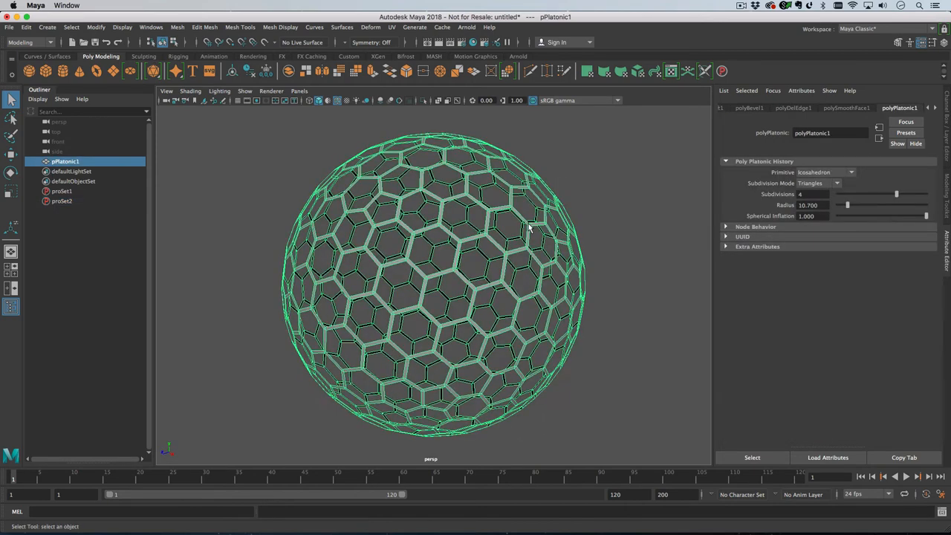
Deselect the lattice shell and orbit to inspect its rounded holes.
{"action": "left_click", "coordinate": [204, 28]}
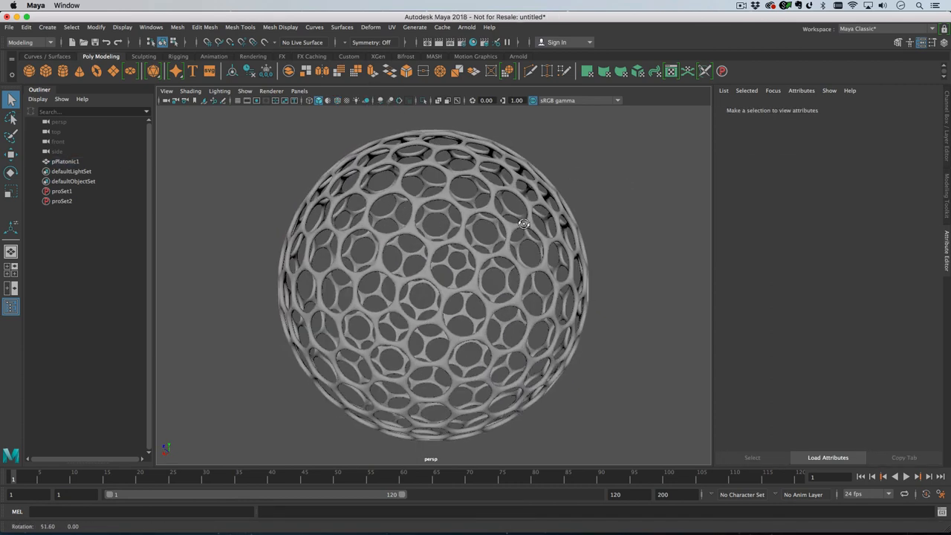
{"action": "left_click_drag", "start_coordinate": [524, 224], "coordinate": [530, 243]}
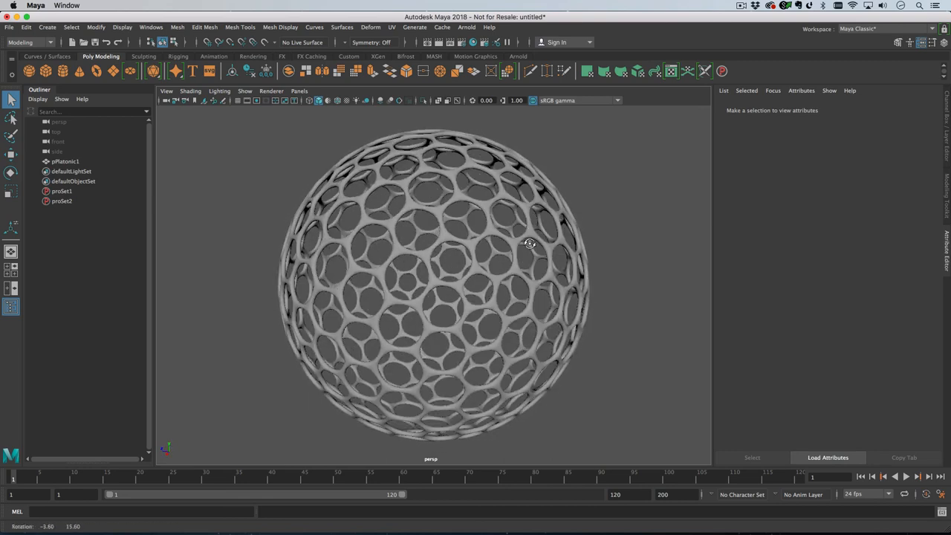
{"action": "left_click_drag", "start_coordinate": [530, 244], "coordinate": [470, 221]}
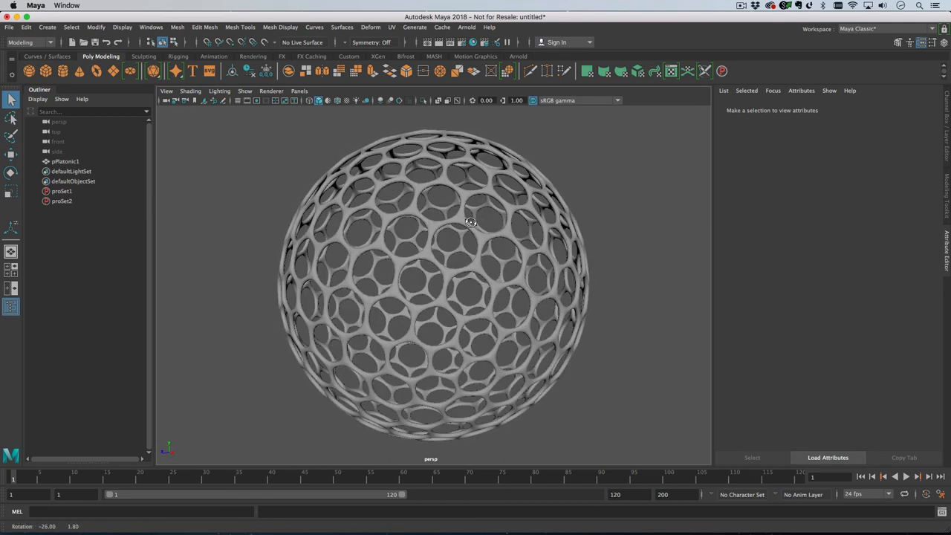